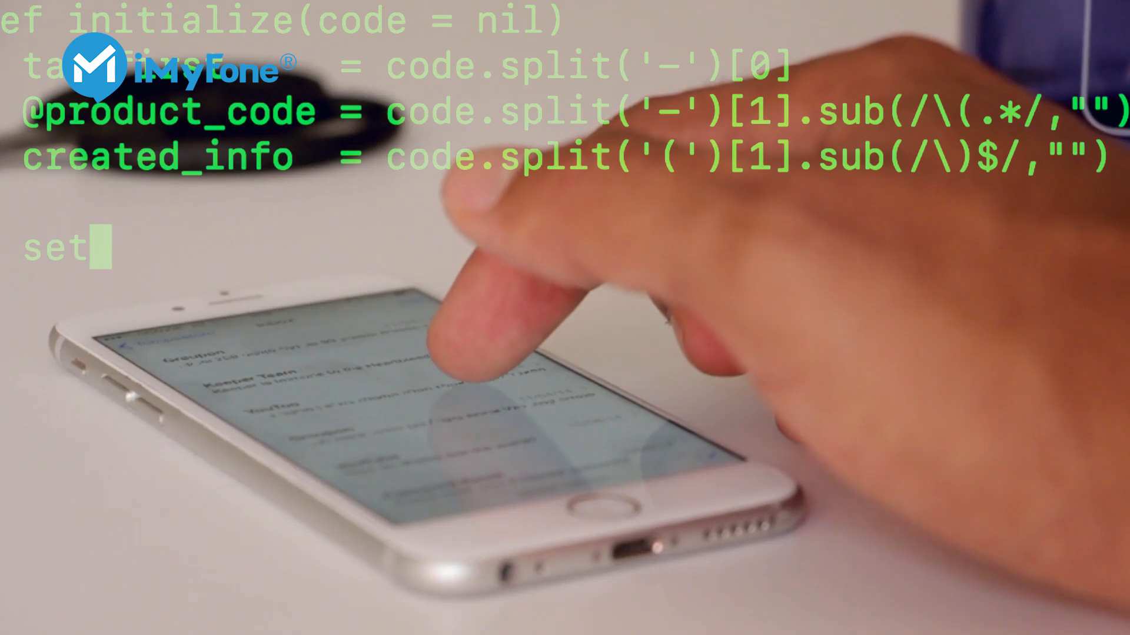
{"action": "type", "text": "_gr_t"}
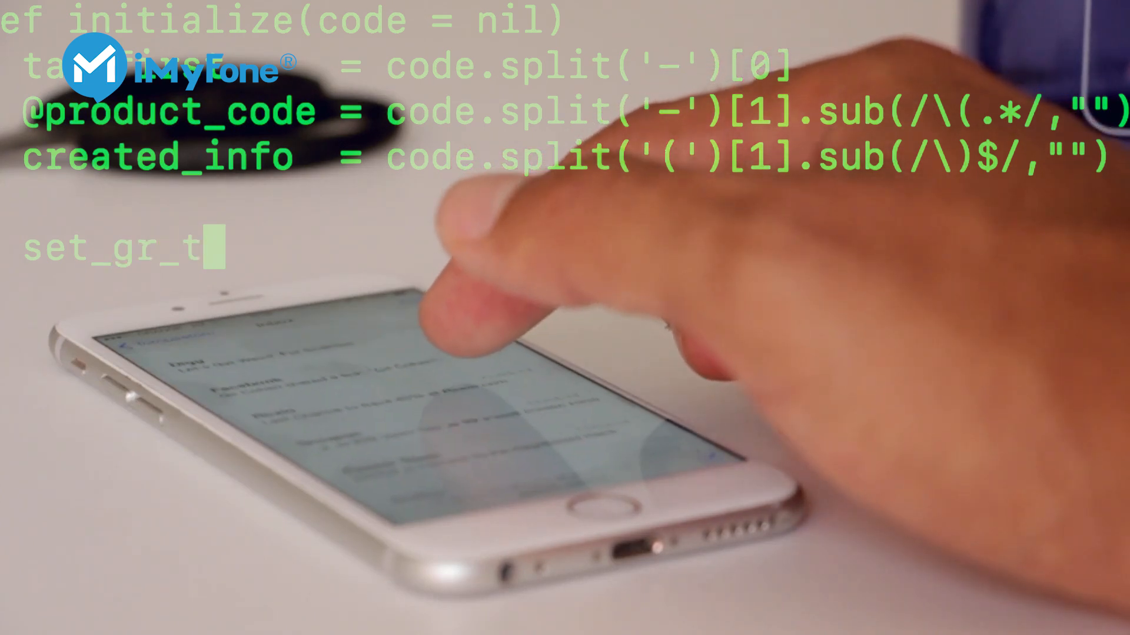